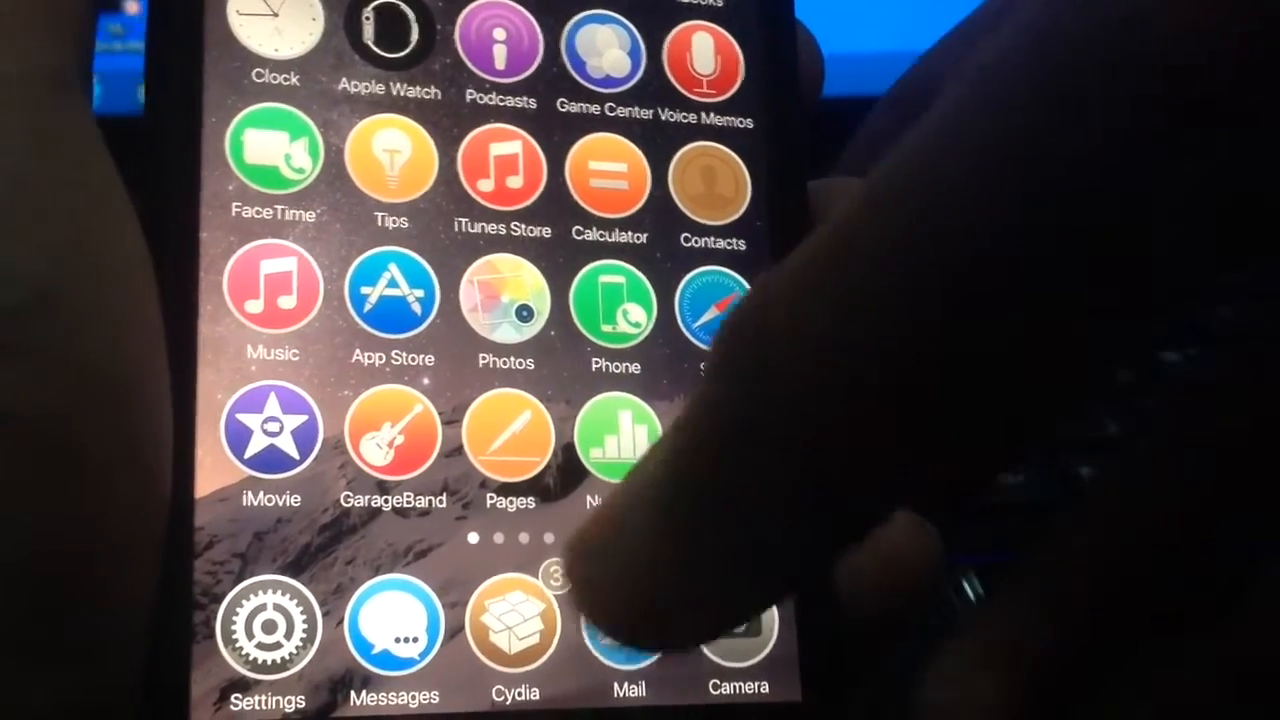
Step: Launch Cydia, leave edit mode on the Sources list and scroll through the added repositories
left_click(516, 624)
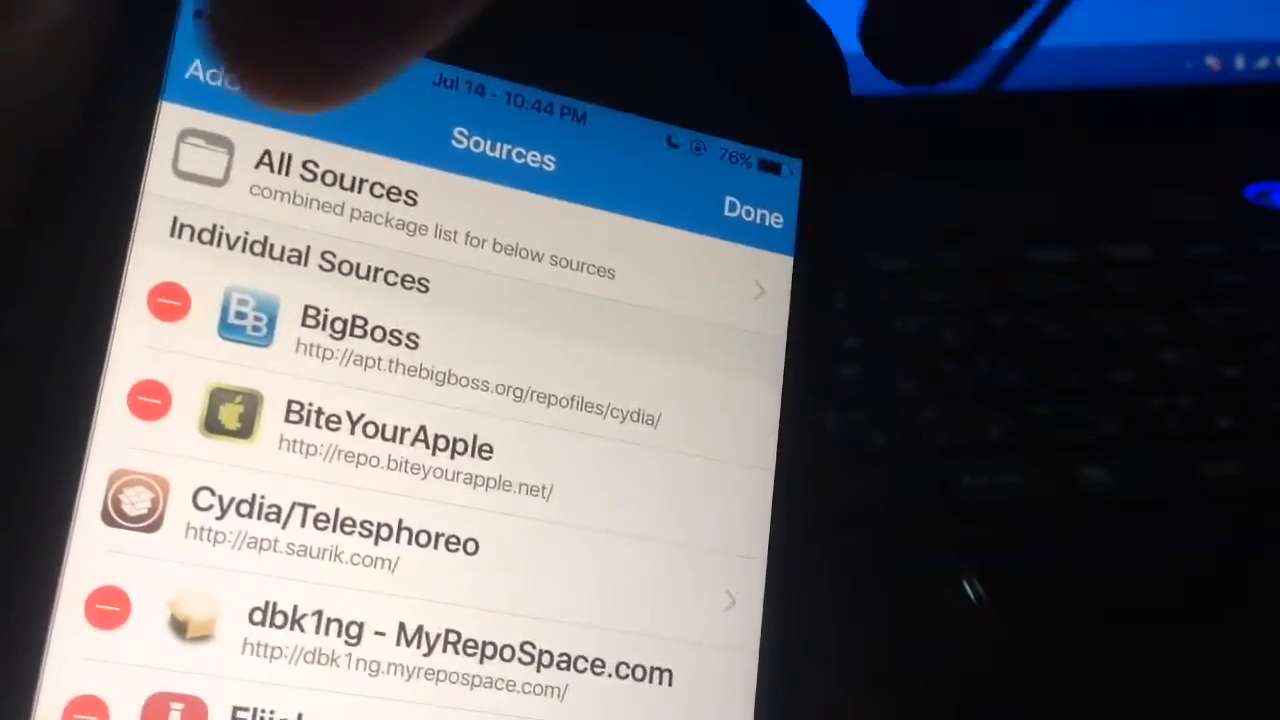
left_click(220, 80)
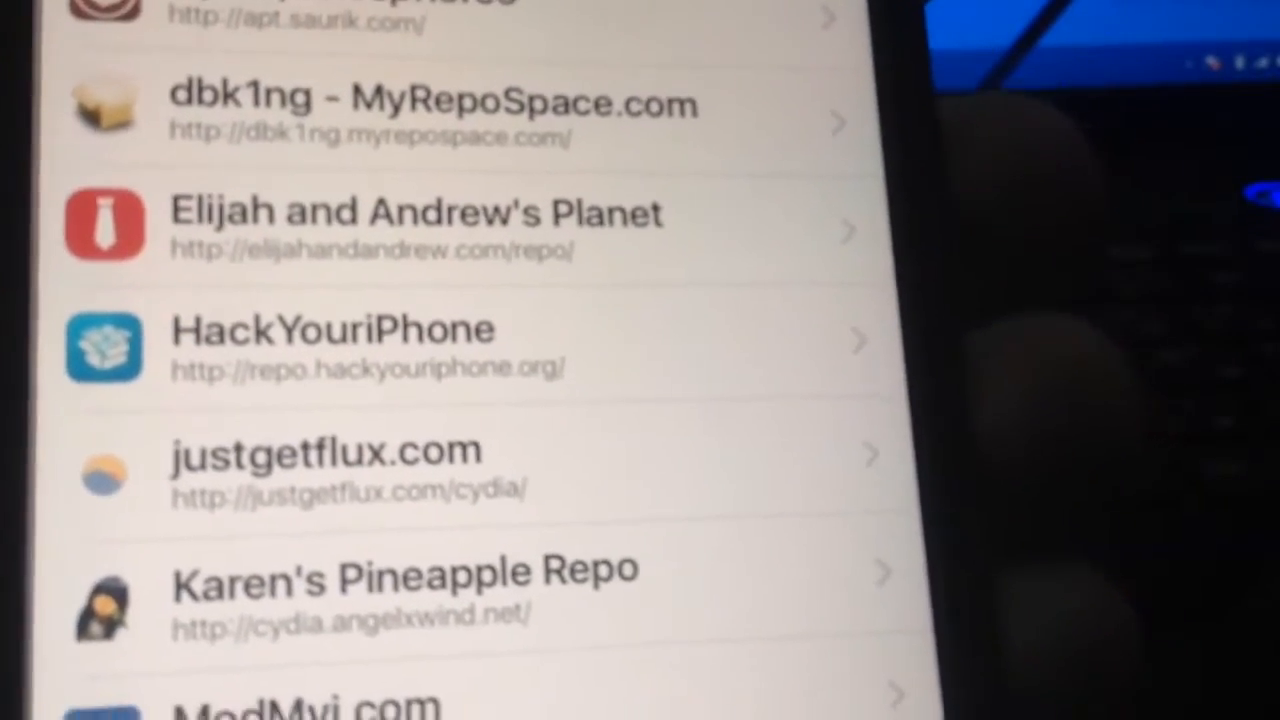
scroll("down", 3)
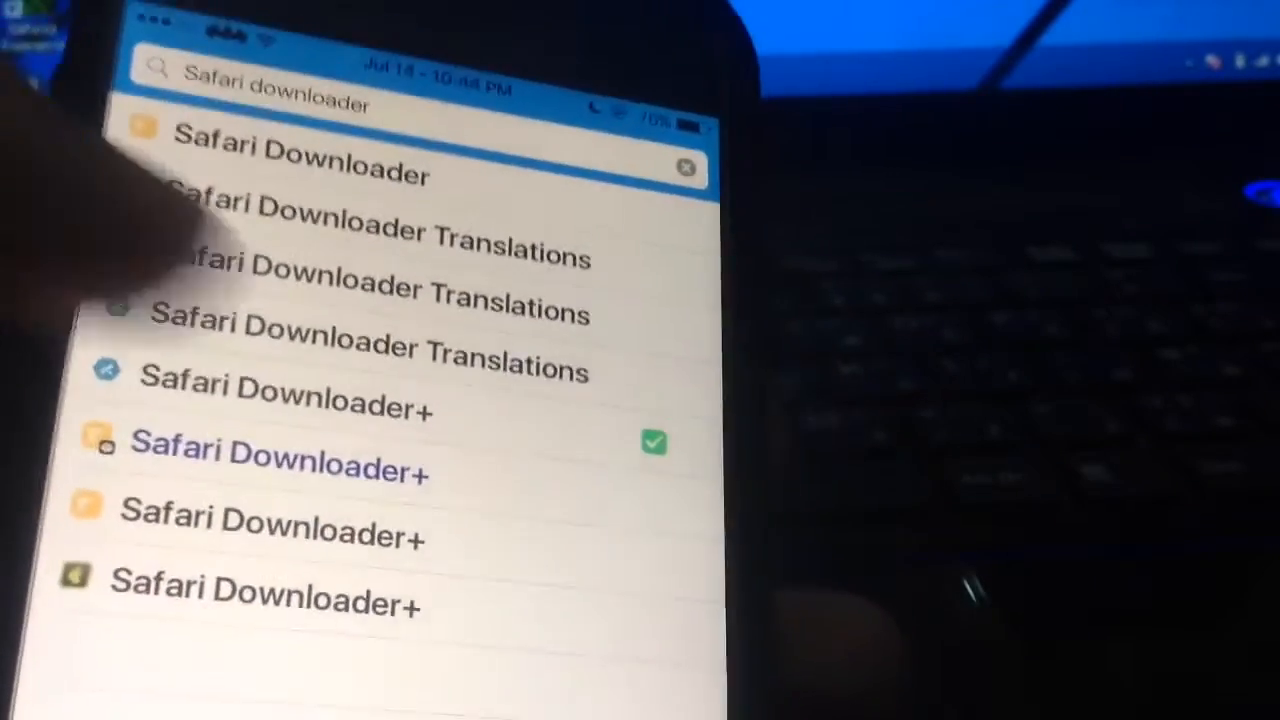
Step: Select the Safari Downloader+ search result and look through its Details page
left_click(280, 450)
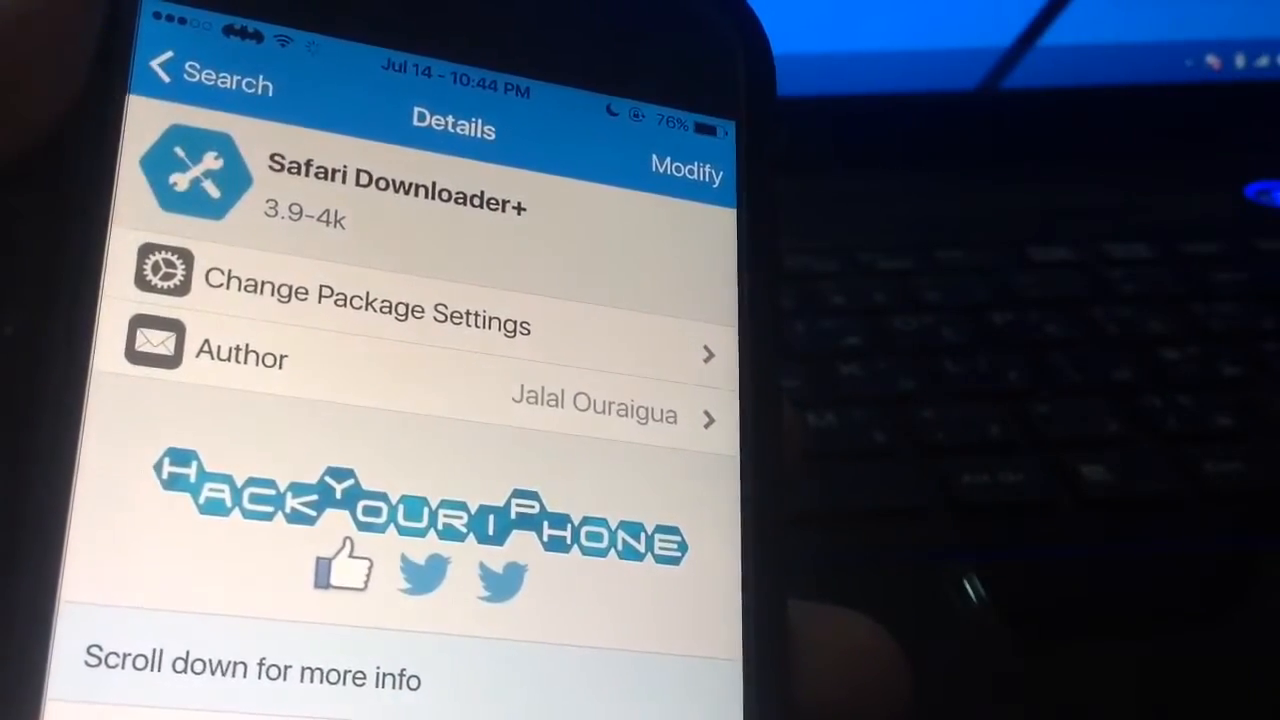
scroll("down", 3)
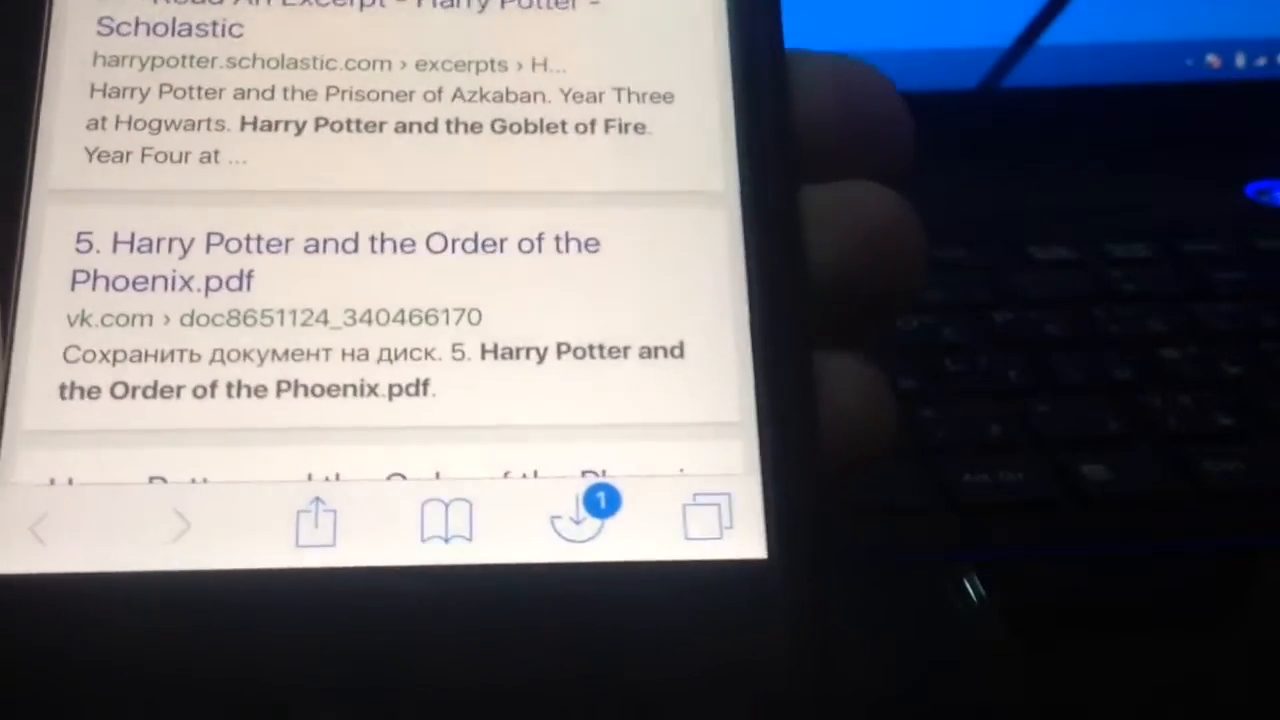
Step: Show the downloaded files after the Harry Potter PDF finishes downloading
left_click(578, 520)
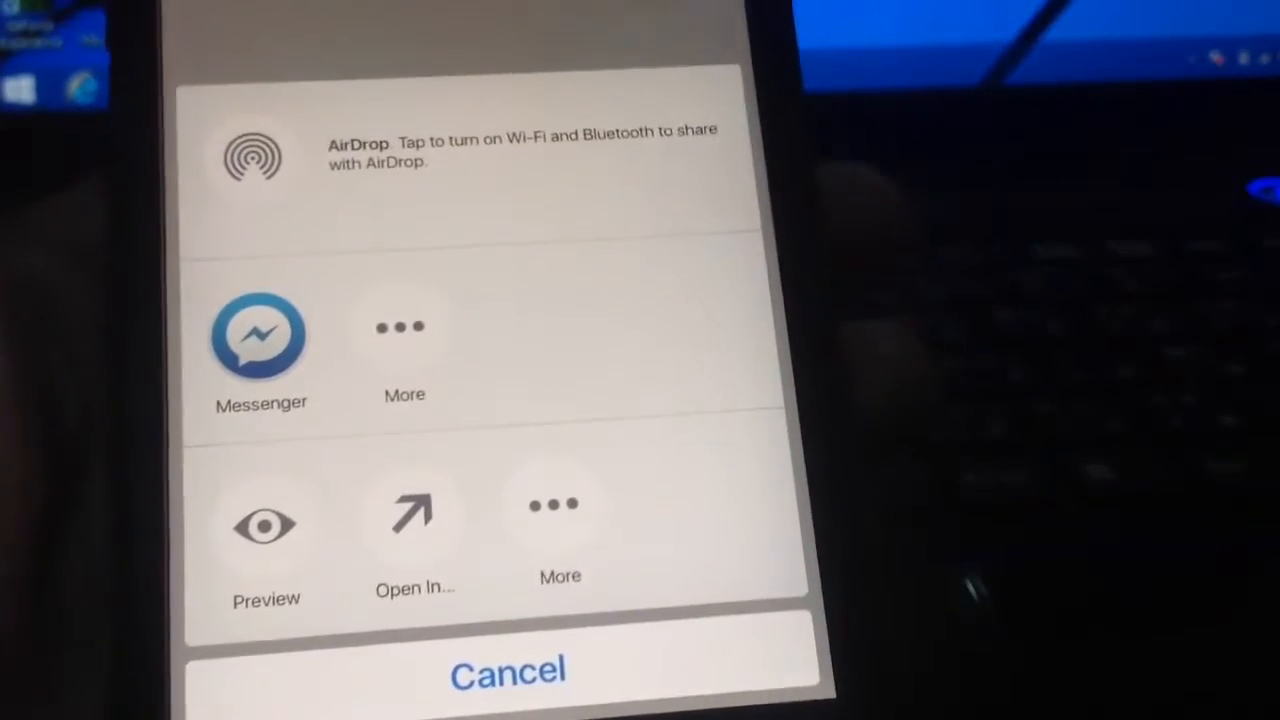
Step: Choose Open In from the share sheet and send the downloaded PDF to iBooks
left_click(404, 328)
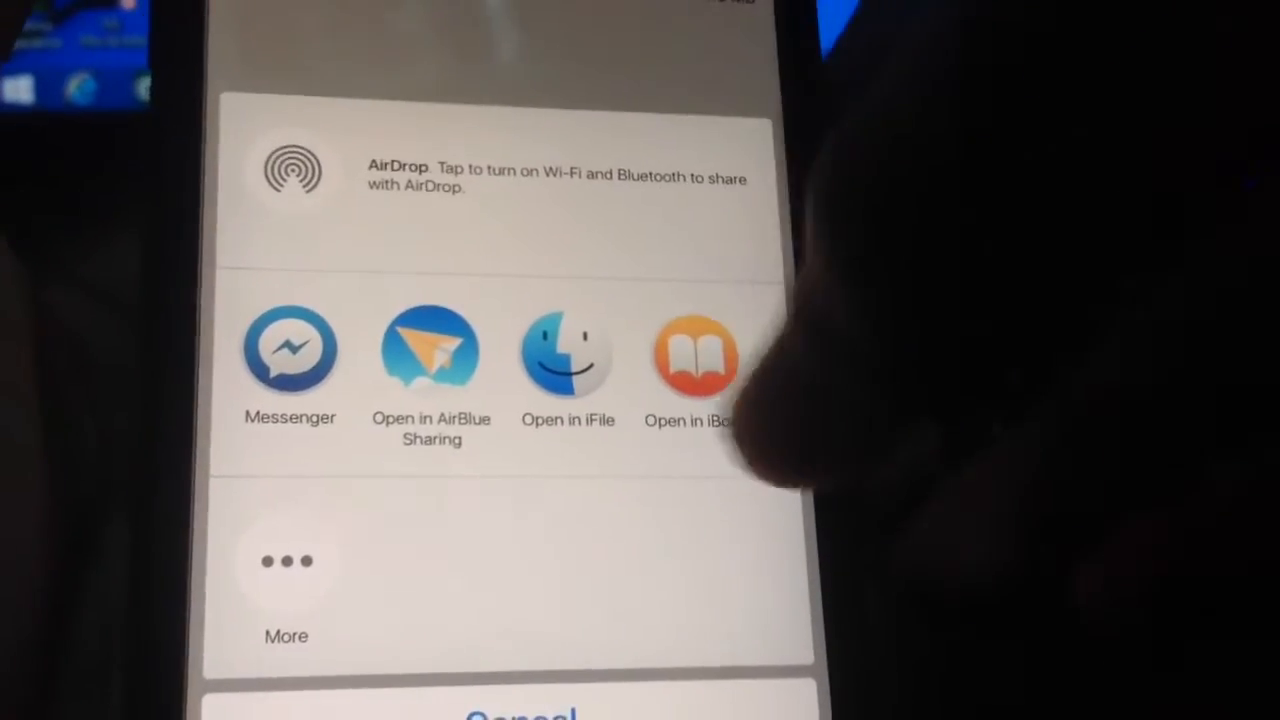
left_click(692, 352)
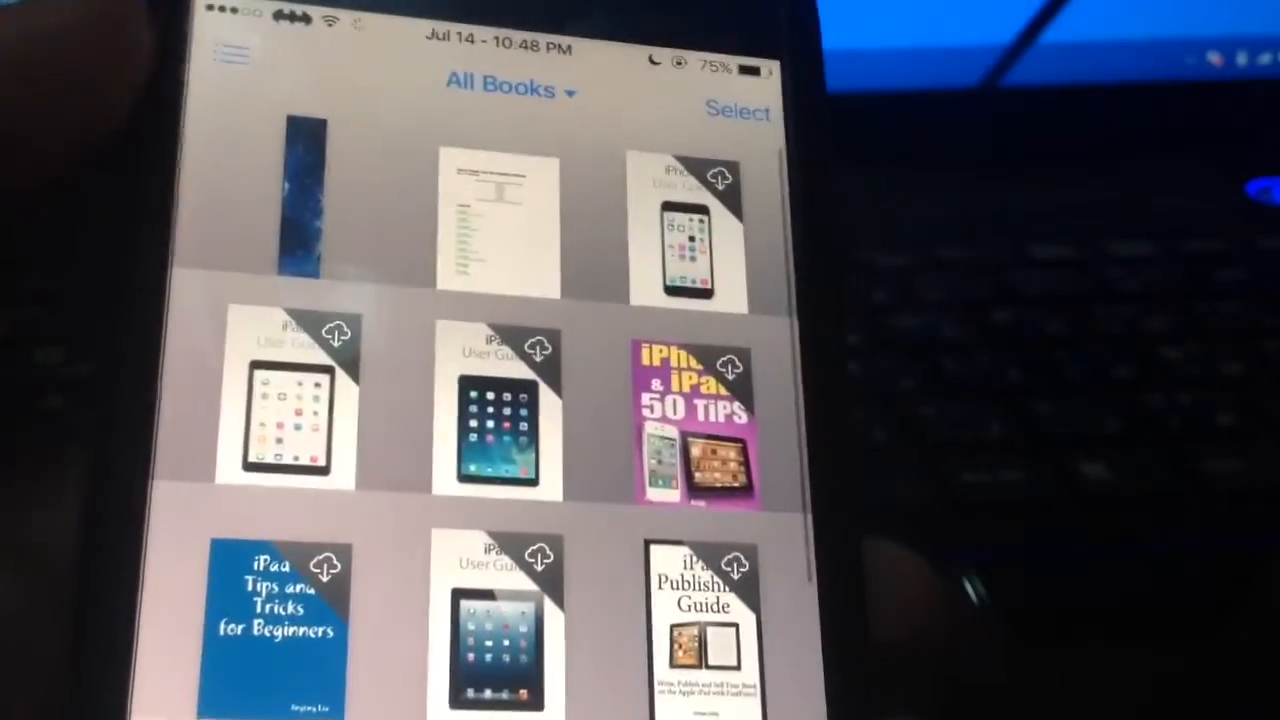